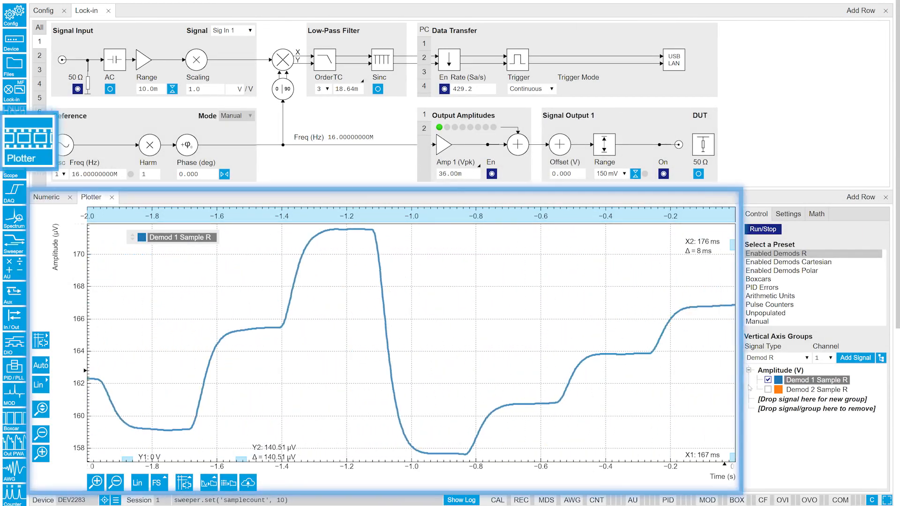
Enable Demod 2 Sample R in the Plotter's Vertical Axis Groups beside Demod 1.
click(767, 389)
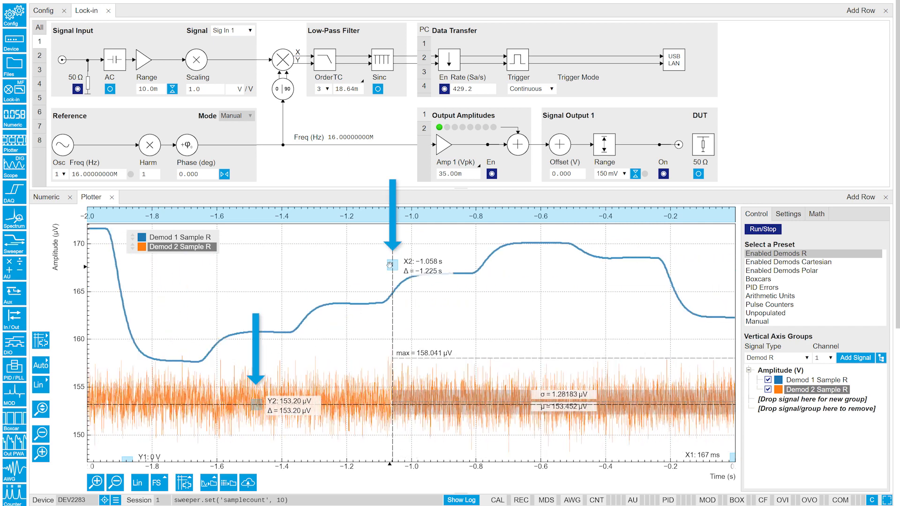
Add Cursor Area and Histogram math operations with Add All in the Math tab.
click(816, 213)
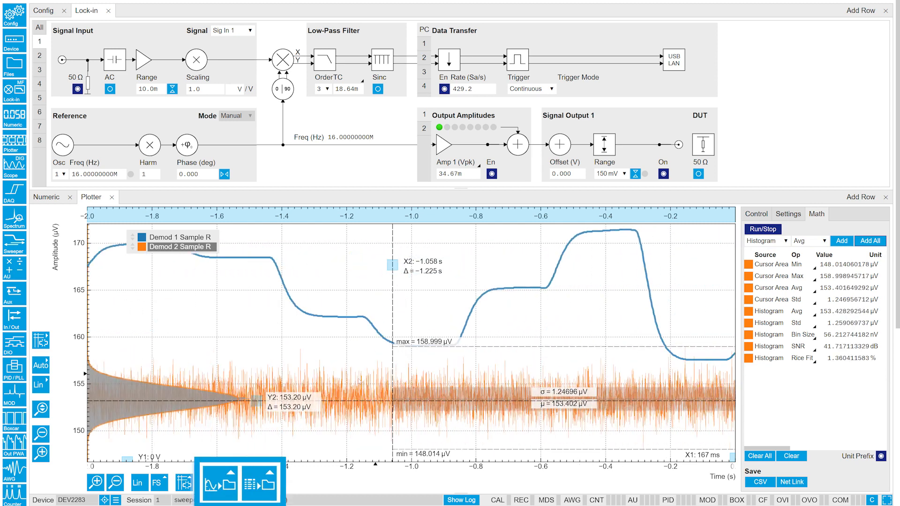
click(219, 481)
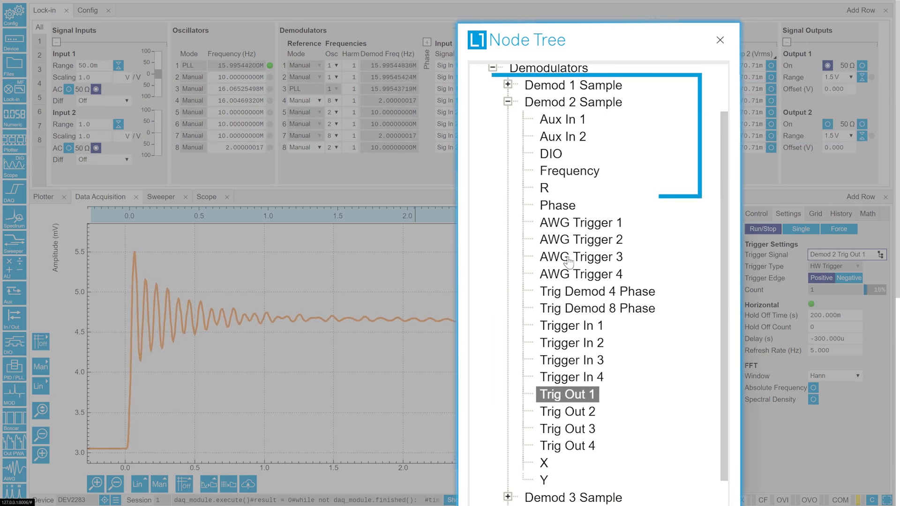
Switch to the DAQ tab and start a triggered capture of Demod 2 Sample R.
click(720, 41)
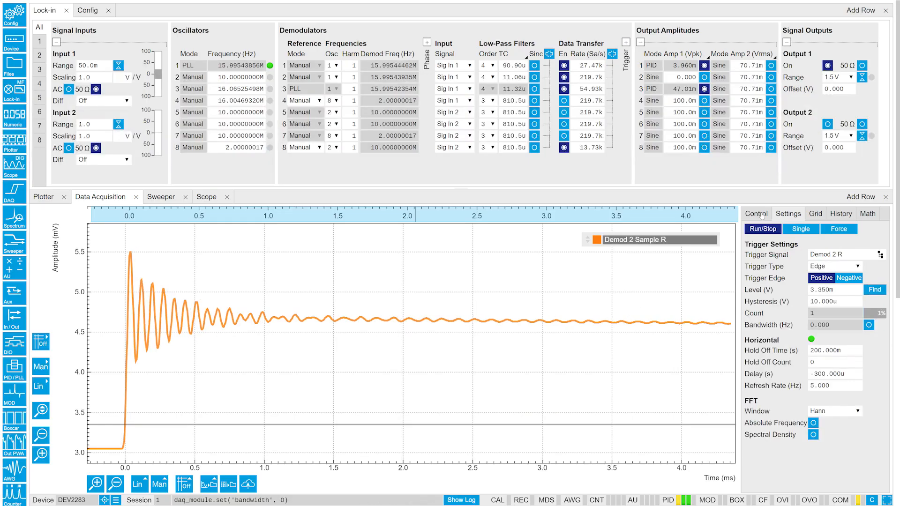
click(787, 214)
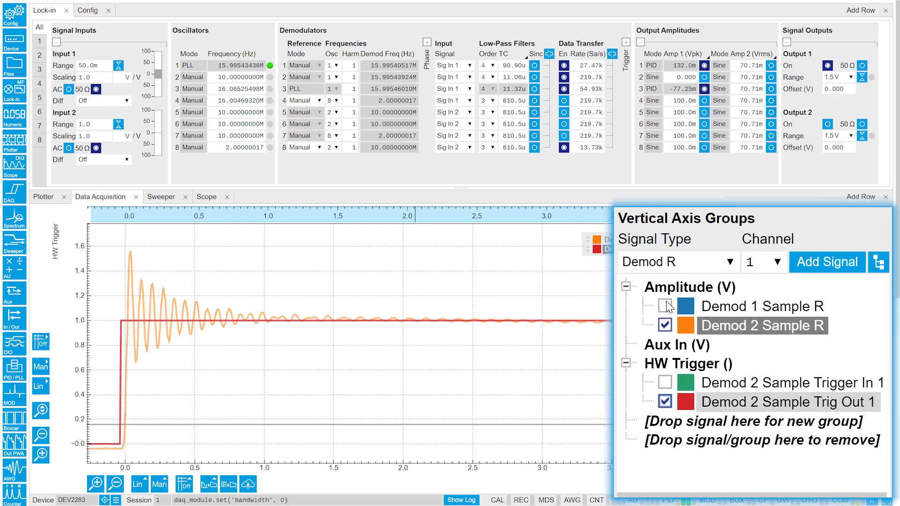
Enable Demod 2 Sample Trig Out 1 under HW Trigger in Vertical Axis Groups.
click(664, 305)
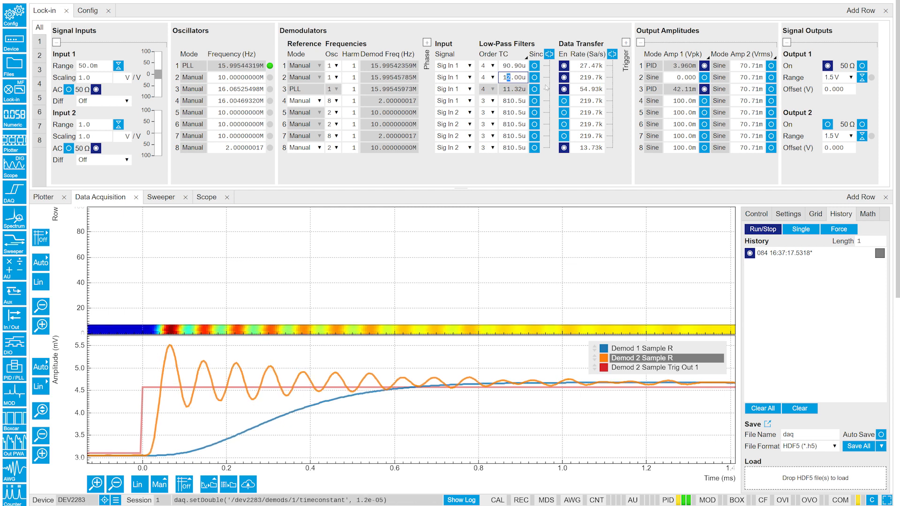
Configure the Grid tab for an averaged 1024-column, 100-row Exact-mode grid image.
click(815, 214)
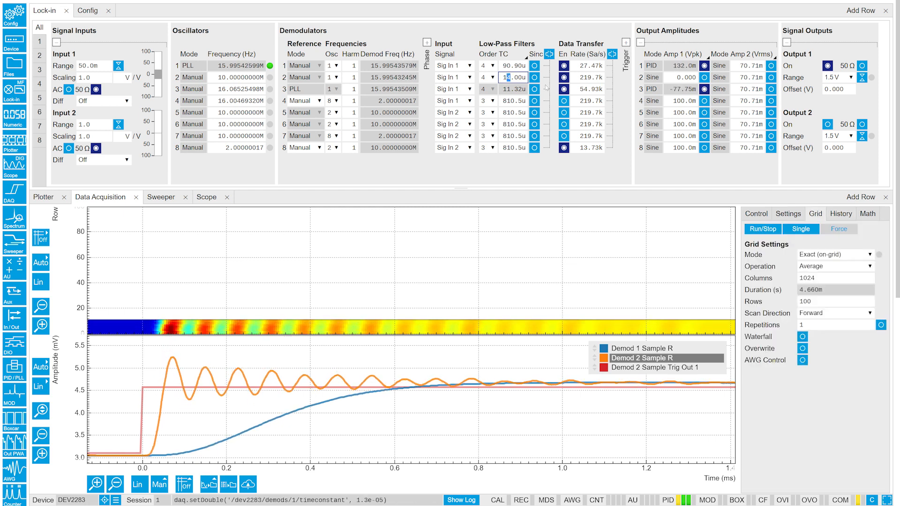